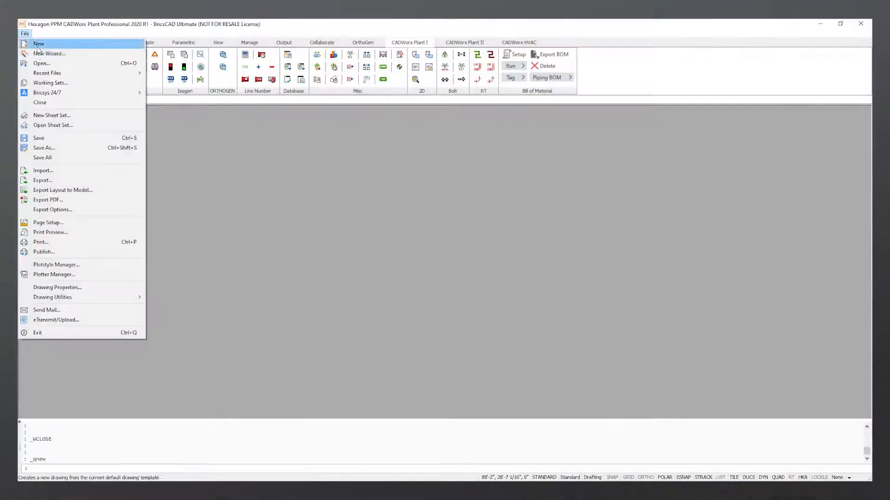
Save the CADWorx piping model as a CAESAR II input file under its existing name.
click(38, 44)
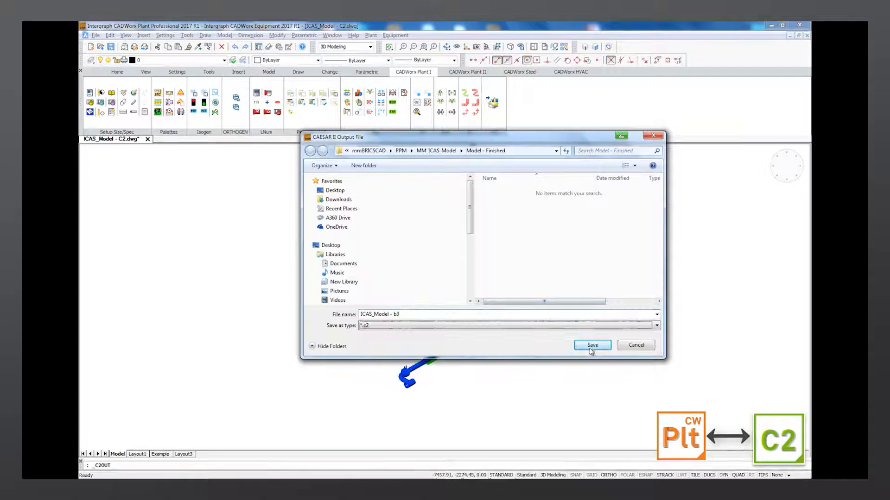
click(591, 345)
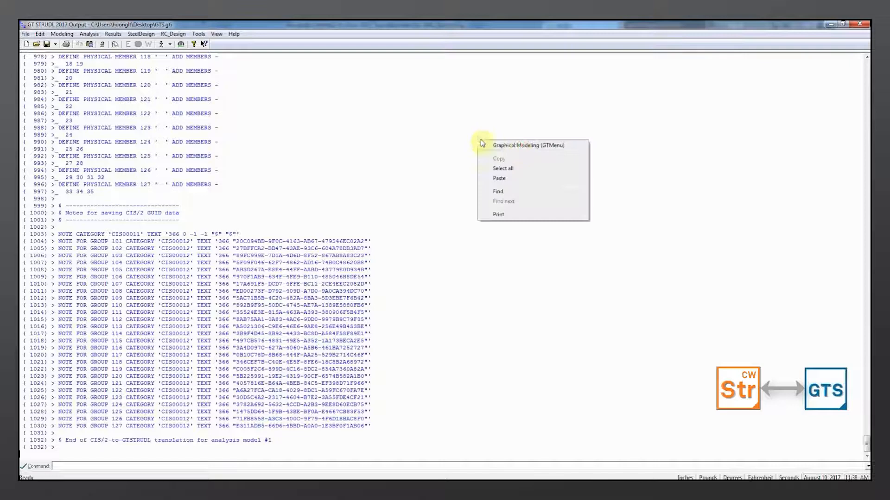
Open the translated structural model in GT STRUDEL's Graphical Modeling (GTMenu) from the output window.
click(527, 145)
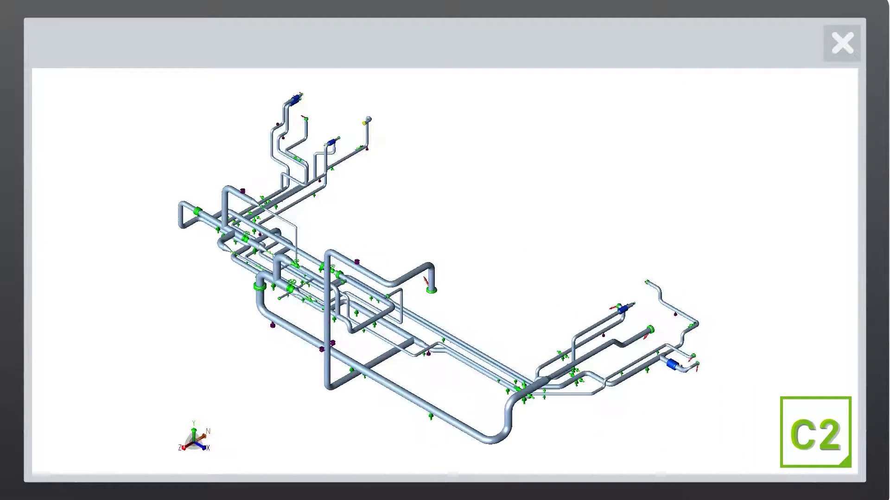
Close the model preview, check the riser's Wind/Wave tab, and view the Load Case Editor.
click(842, 42)
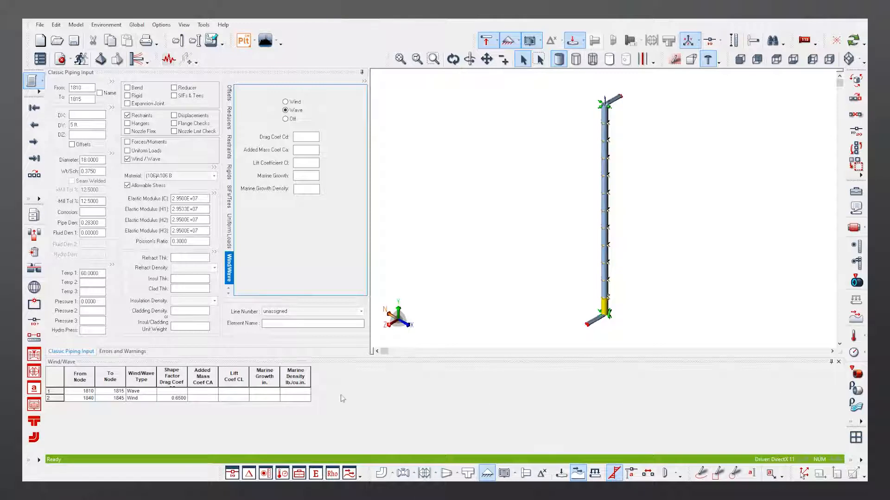
click(88, 398)
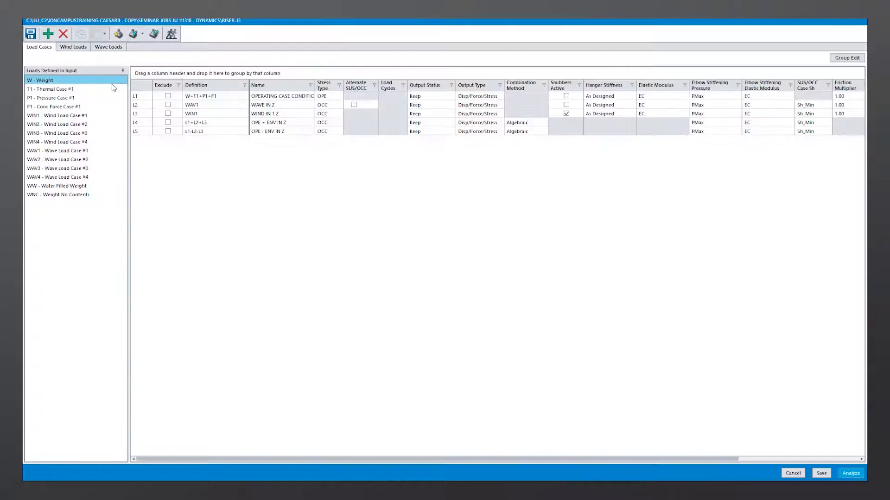
click(72, 46)
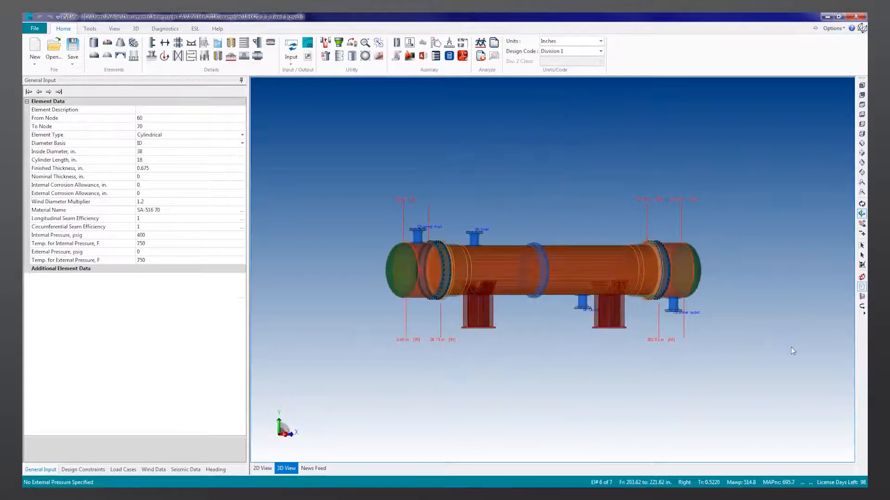
Open PV Elite's Design Code dropdown on the Home ribbon.
click(600, 51)
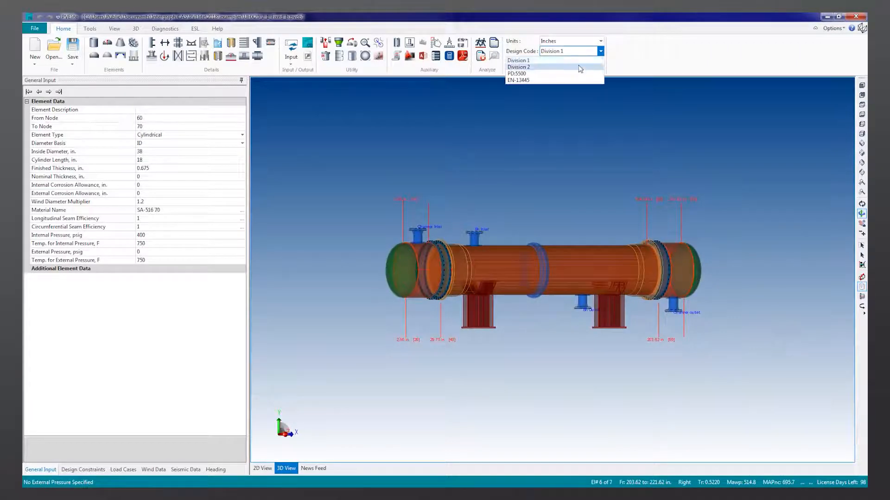
mouse_move(584, 79)
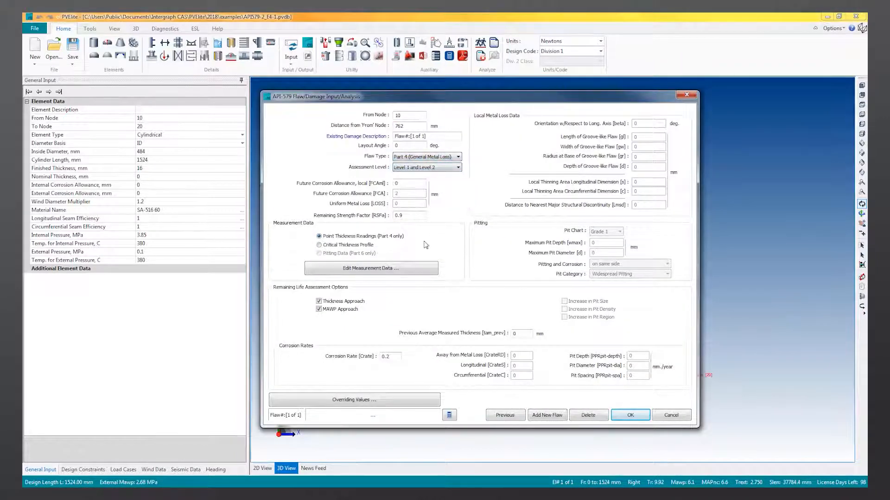
Save the flaw's point thickness readings, scroll the Quick Results, and dismiss them.
click(371, 267)
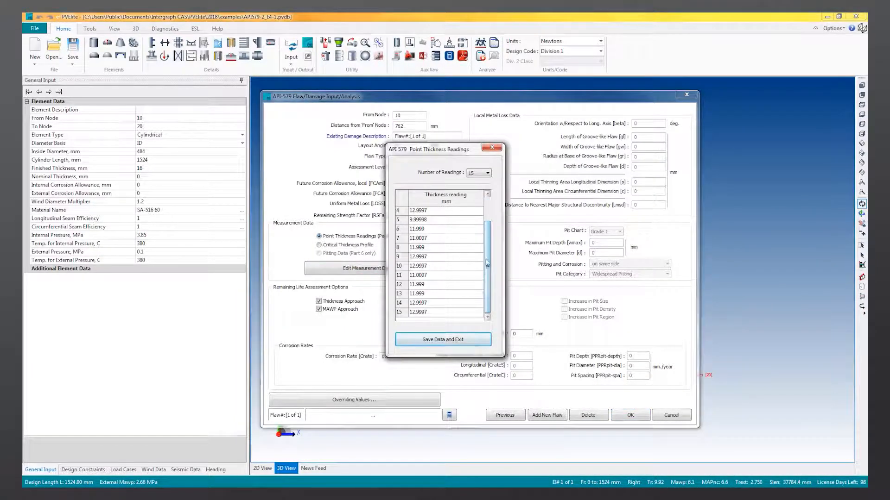
click(442, 339)
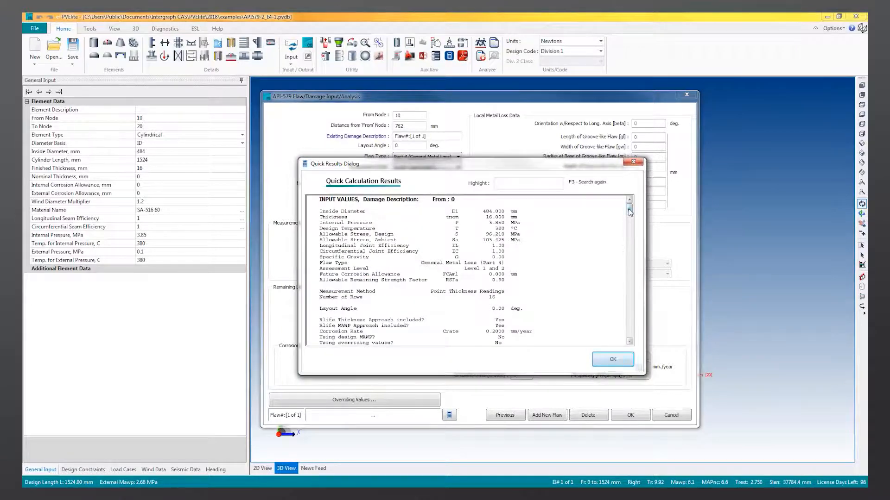
scroll(down, 3)
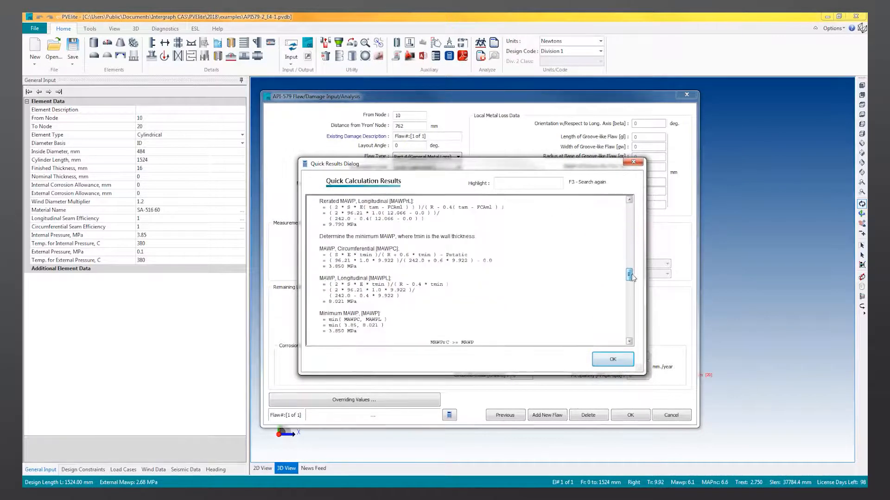
click(612, 359)
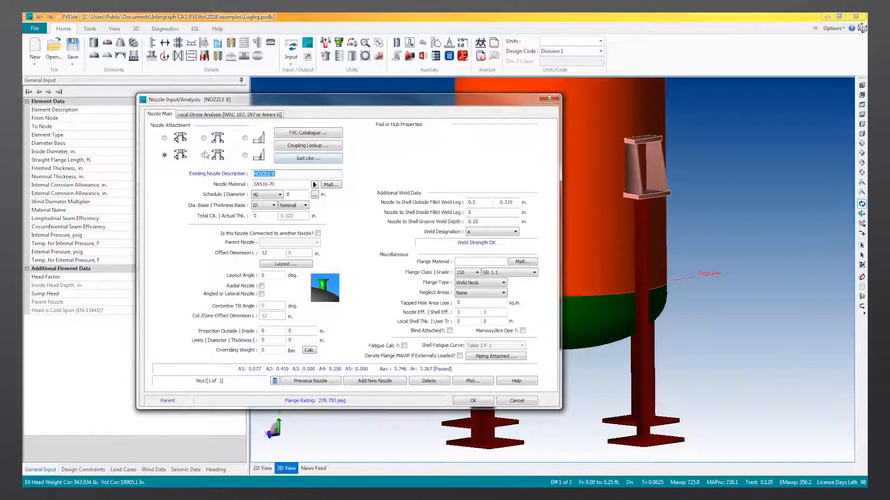
mouse_move(217, 154)
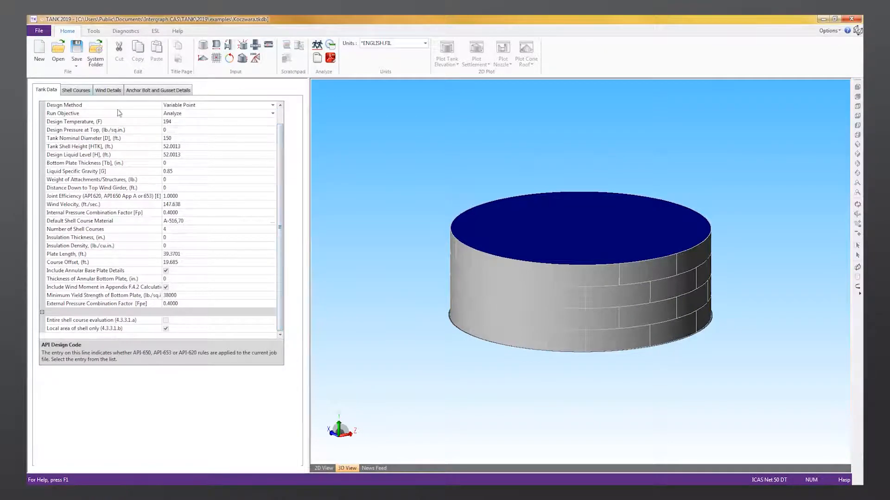
Choose the tank roof type, earthquake type and API-579 flaw type, then view the Internal Pressure report.
click(76, 89)
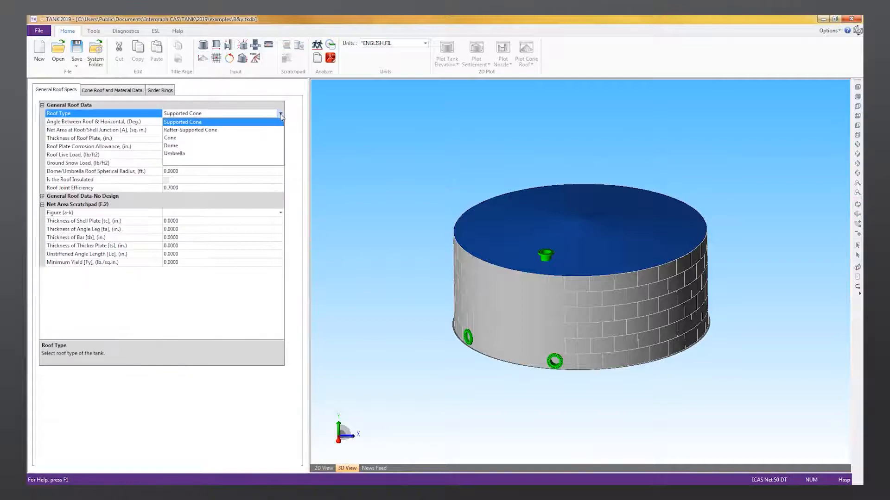
click(182, 113)
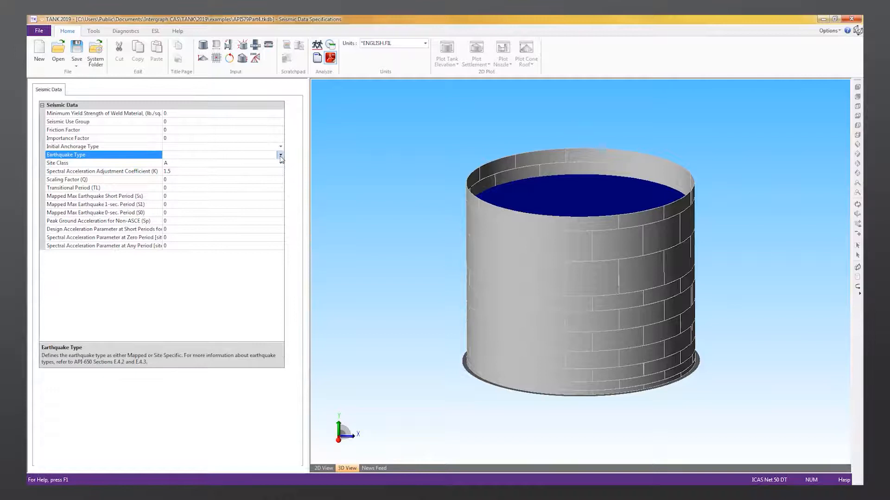
click(268, 45)
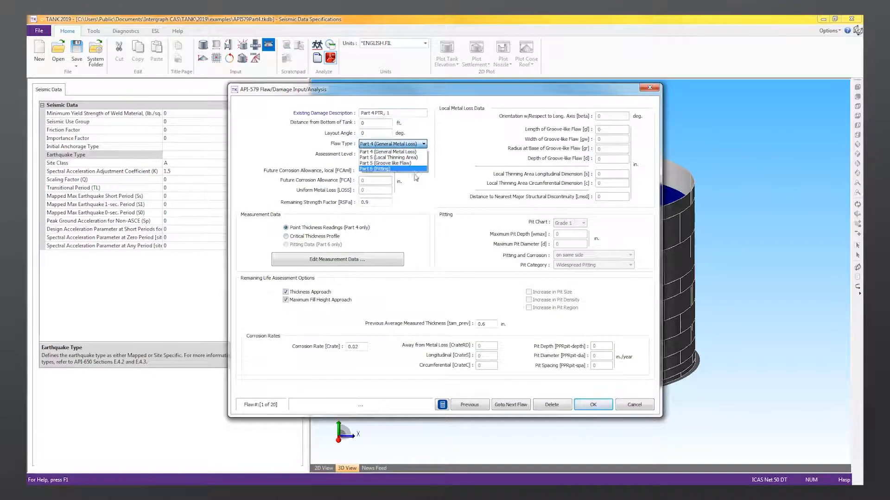
click(337, 259)
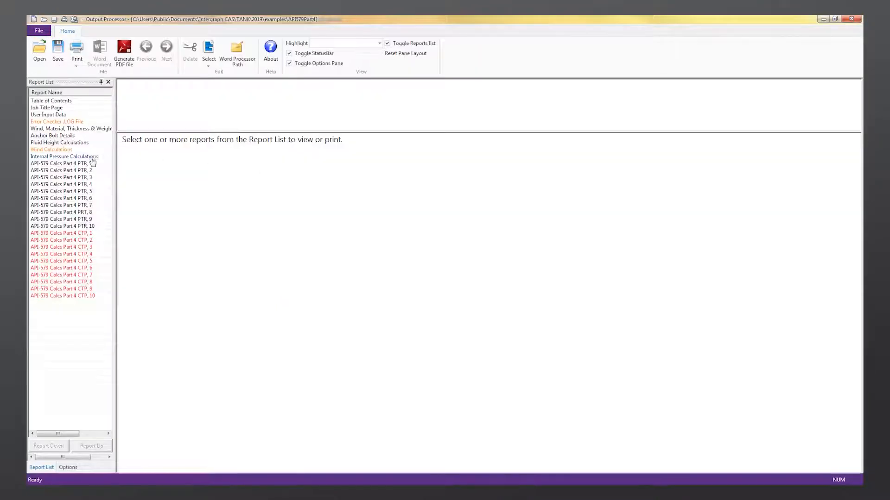
click(64, 157)
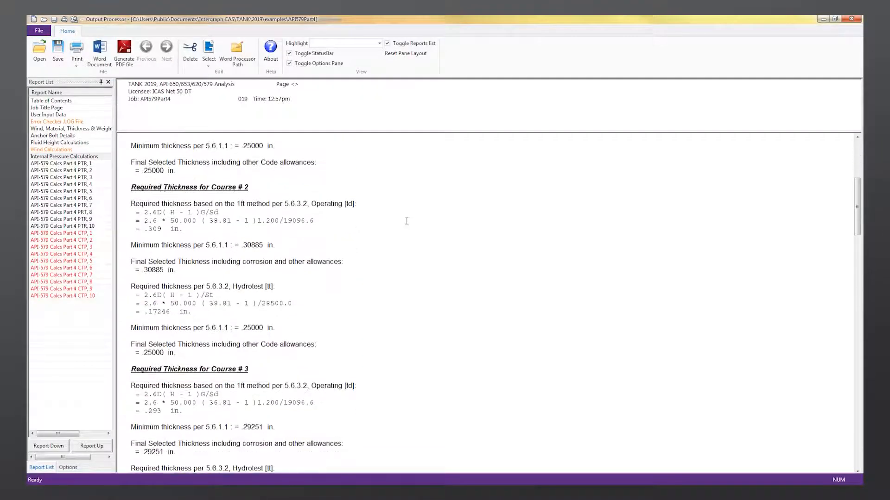
Scroll through the API-579 Calcs Part 4 PTR, 1 report's thickness measurements and Level 1 assessment.
click(61, 164)
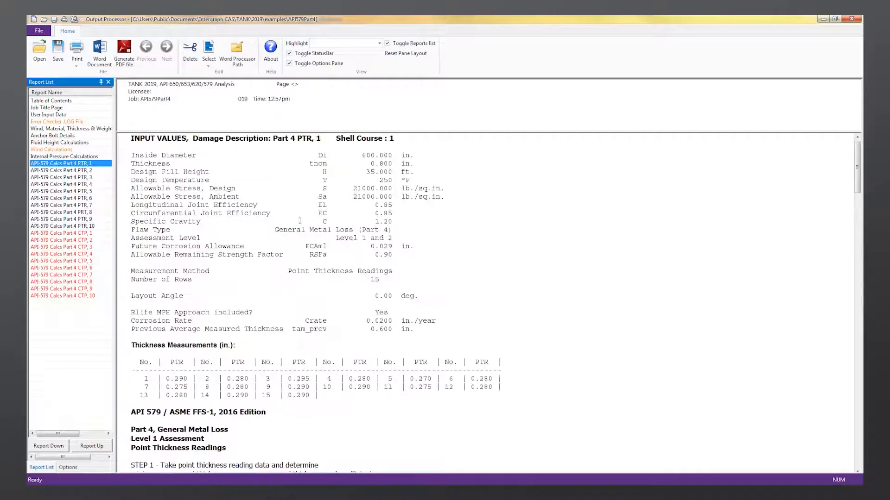
scroll(down, 3)
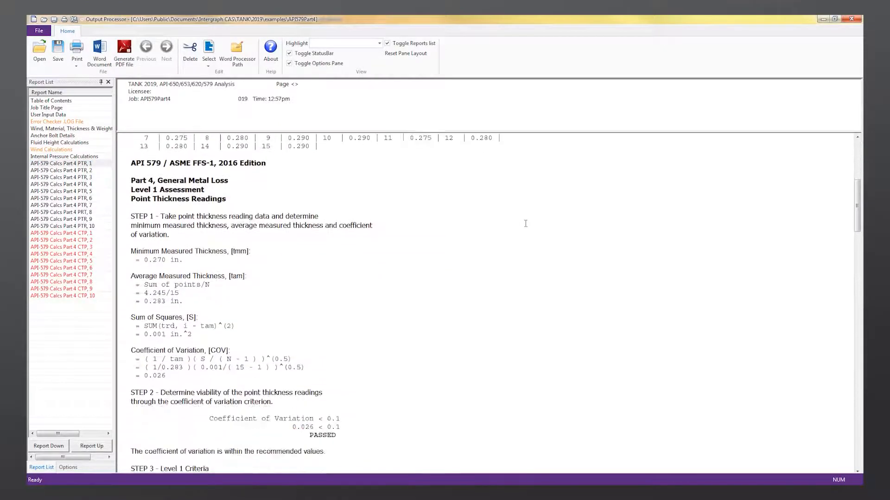
click(123, 51)
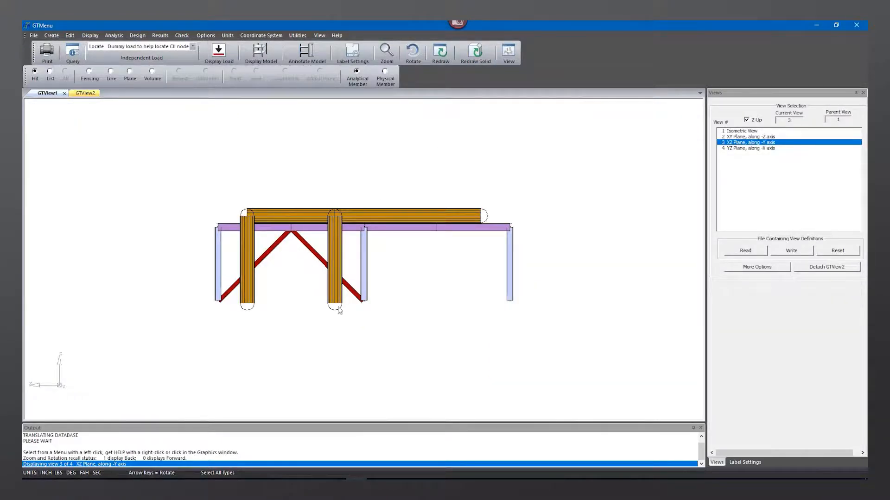
Redraw the full pipe rack structure as an isometric view in GTMenu.
click(474, 52)
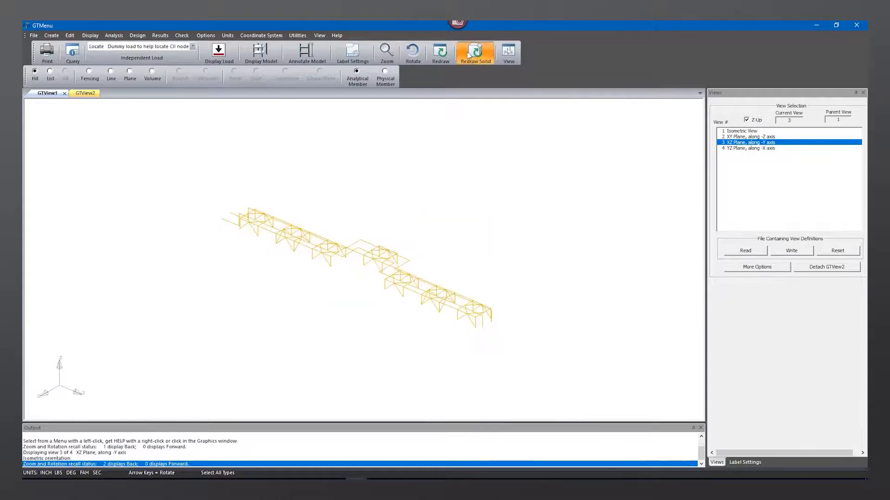